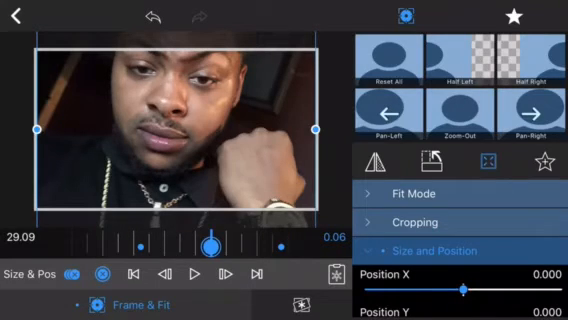
{"action": "scroll", "scroll_direction": "down", "scroll_amount": 3}
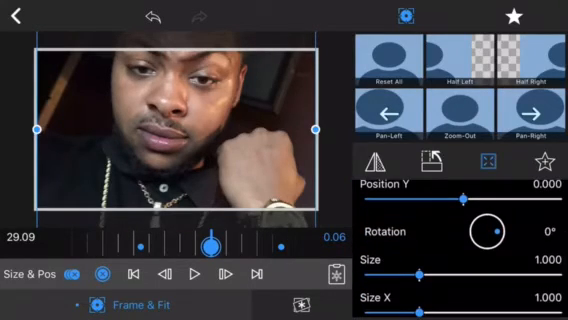